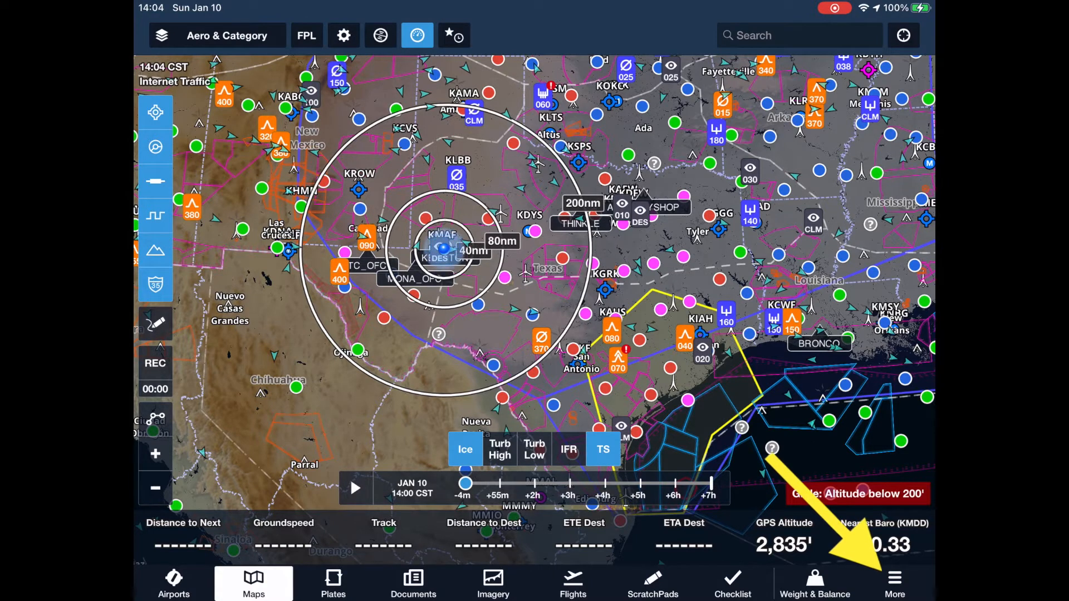
# Step: Start a new aircraft profile from the Weight & Balance profile list
pyautogui.click(894, 582)
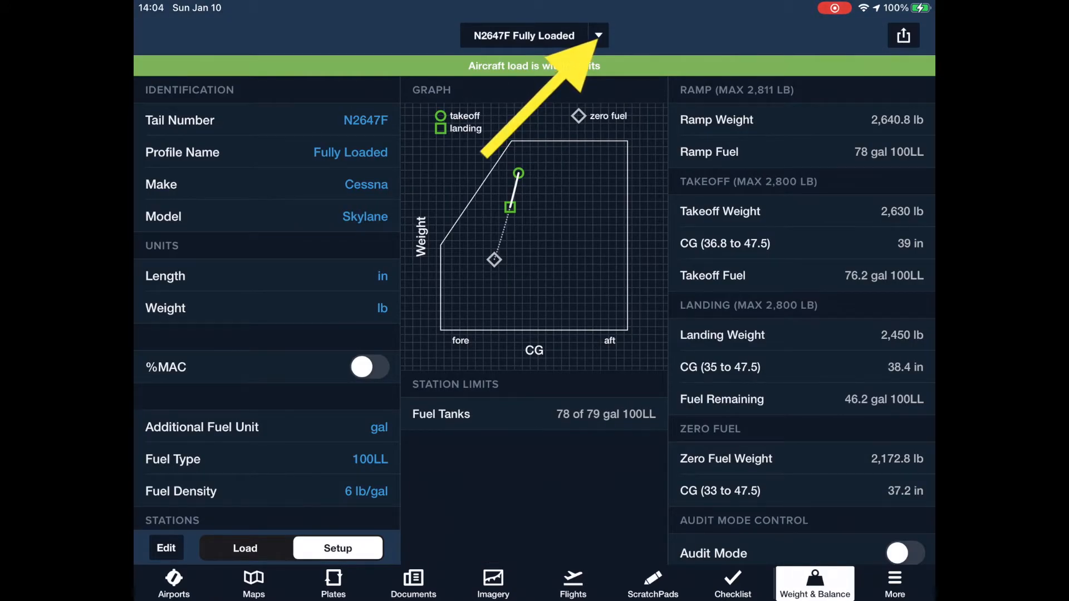
pyautogui.click(596, 35)
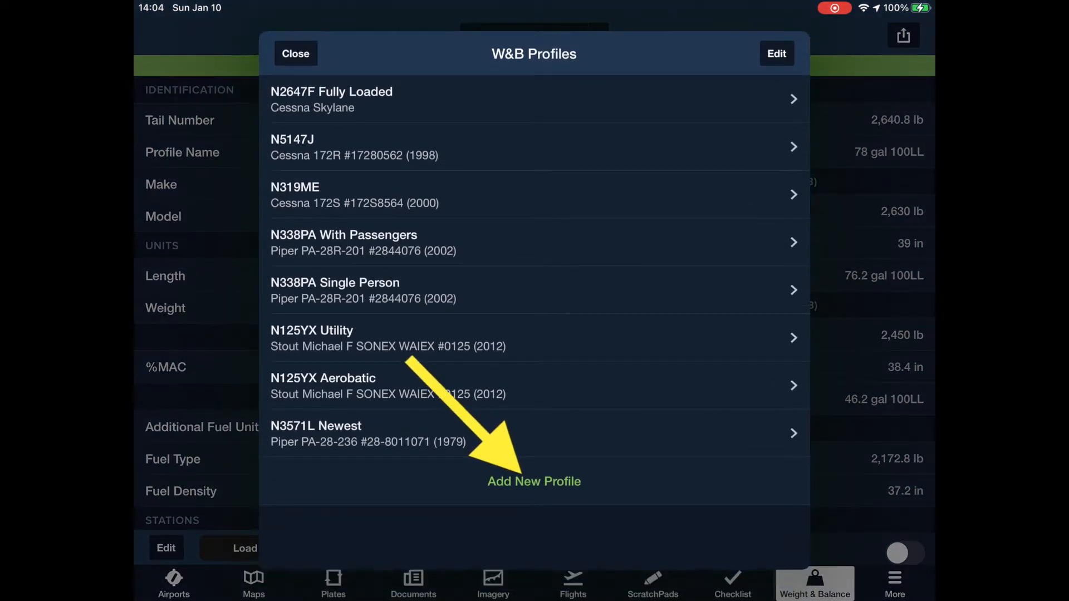
pyautogui.click(533, 481)
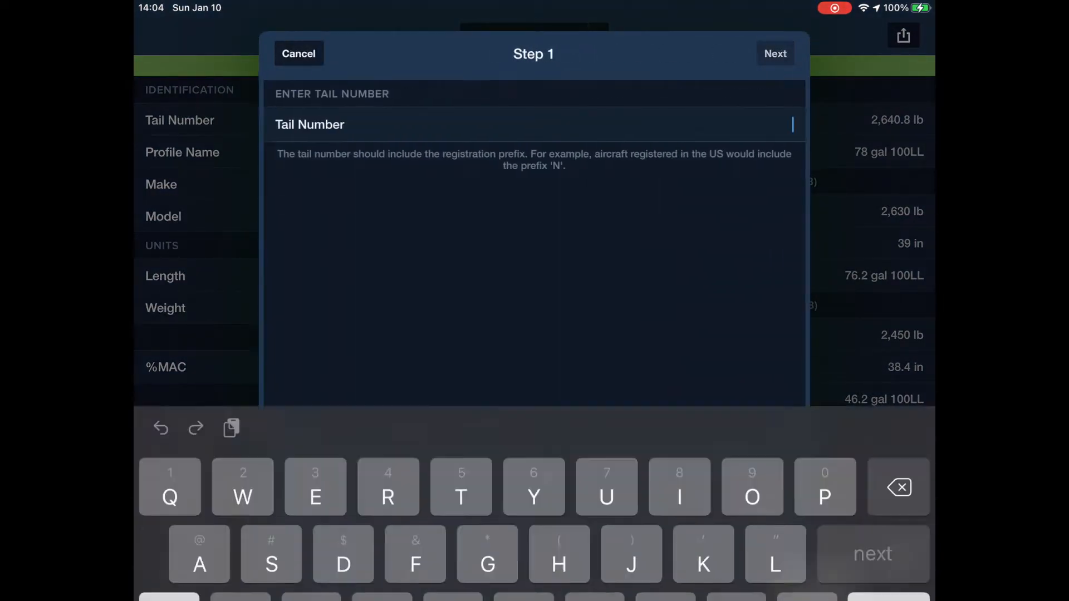
pyautogui.write('N')
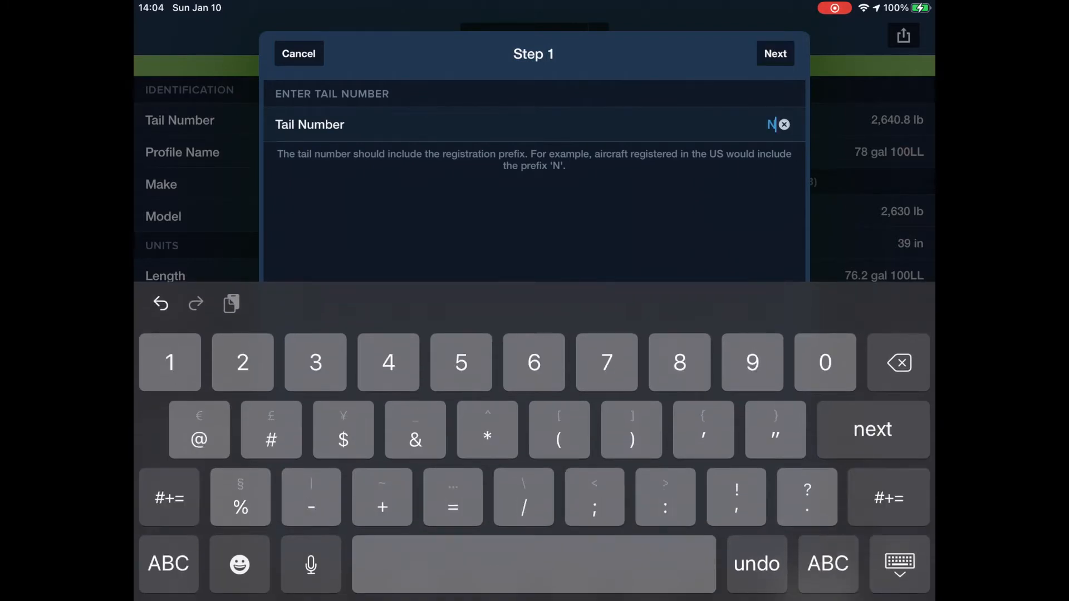
pyautogui.write('2647F')
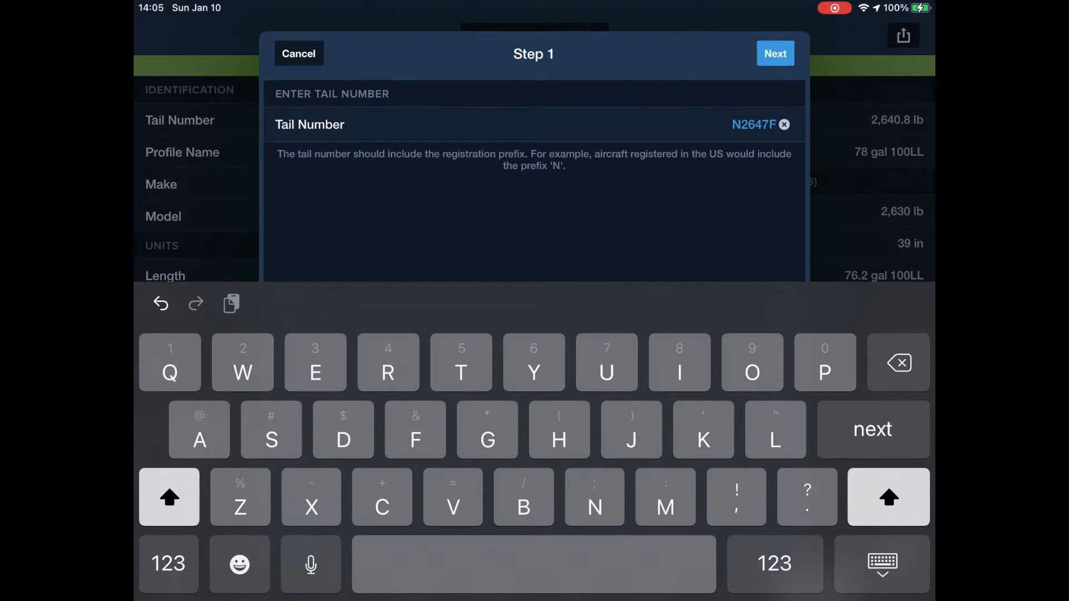
pyautogui.click(775, 53)
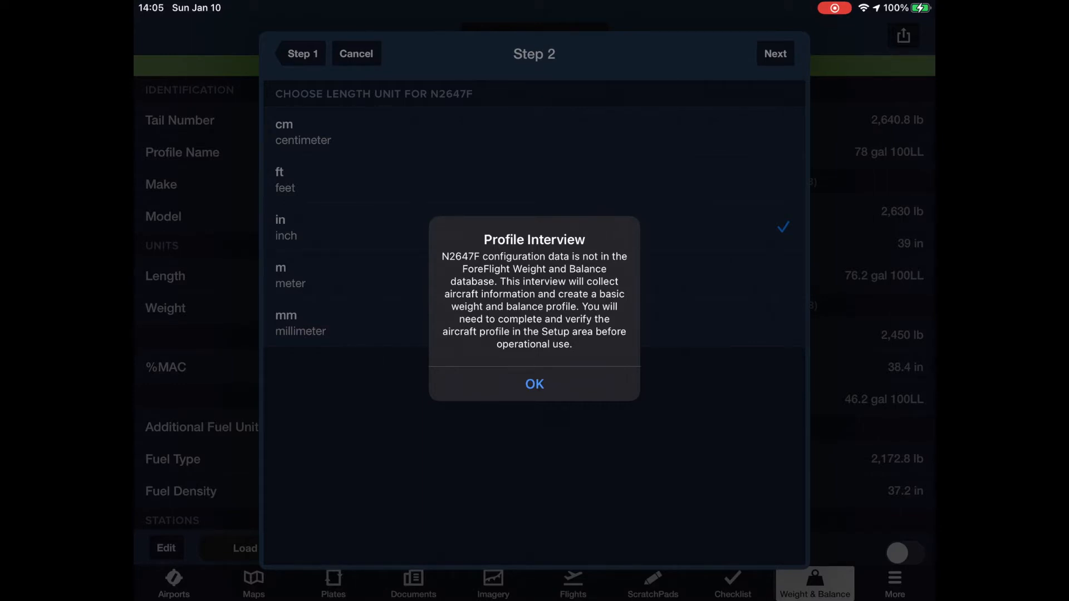
# Step: Keep inches and pounds, add US gallons as fuel unit, and keep 100LL fuel
pyautogui.click(533, 384)
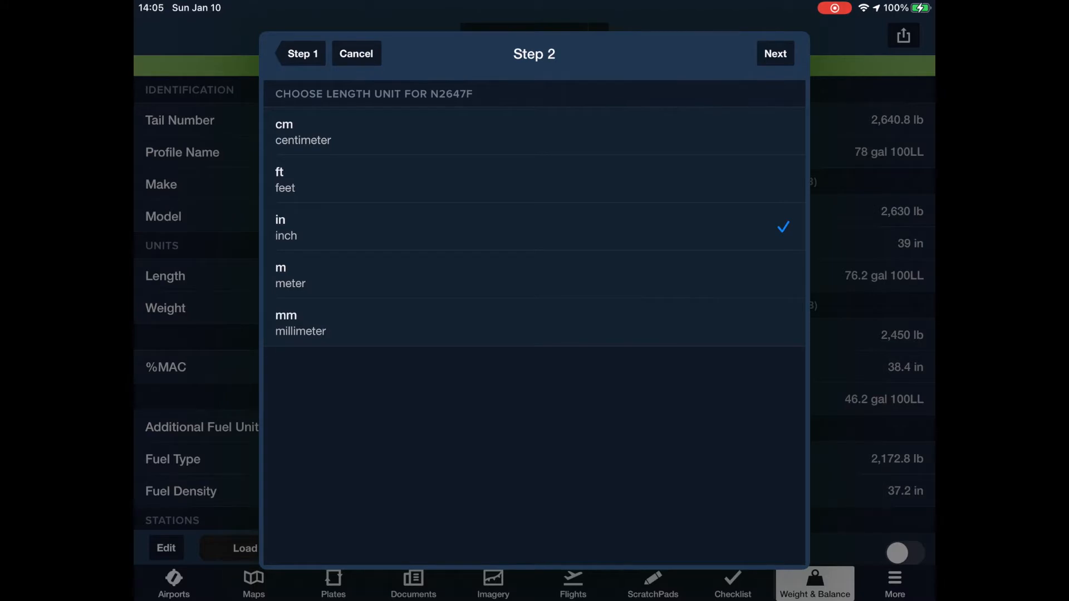
pyautogui.click(775, 54)
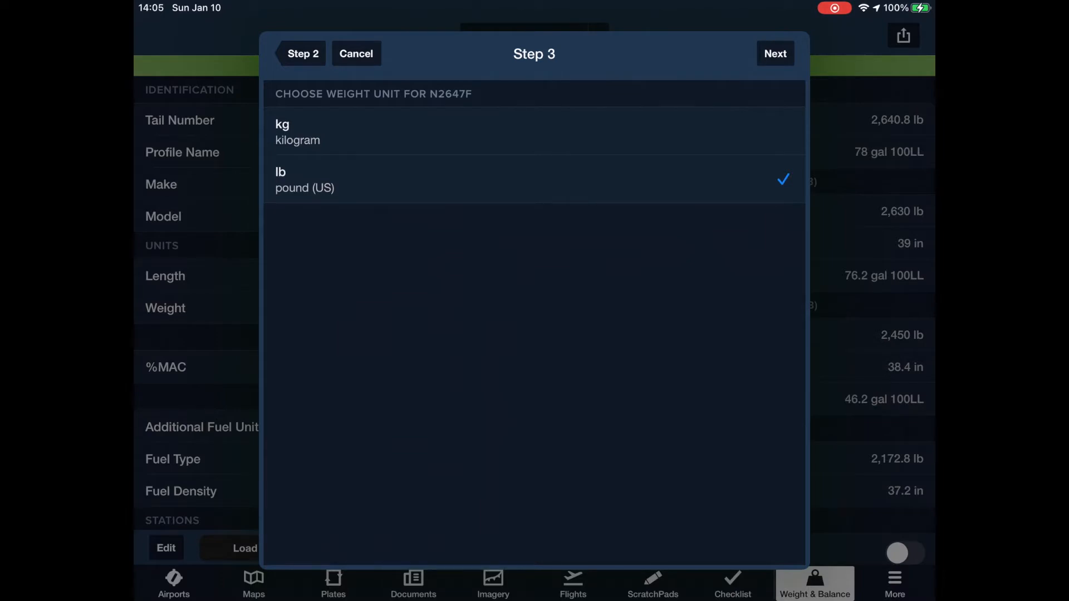
pyautogui.click(775, 54)
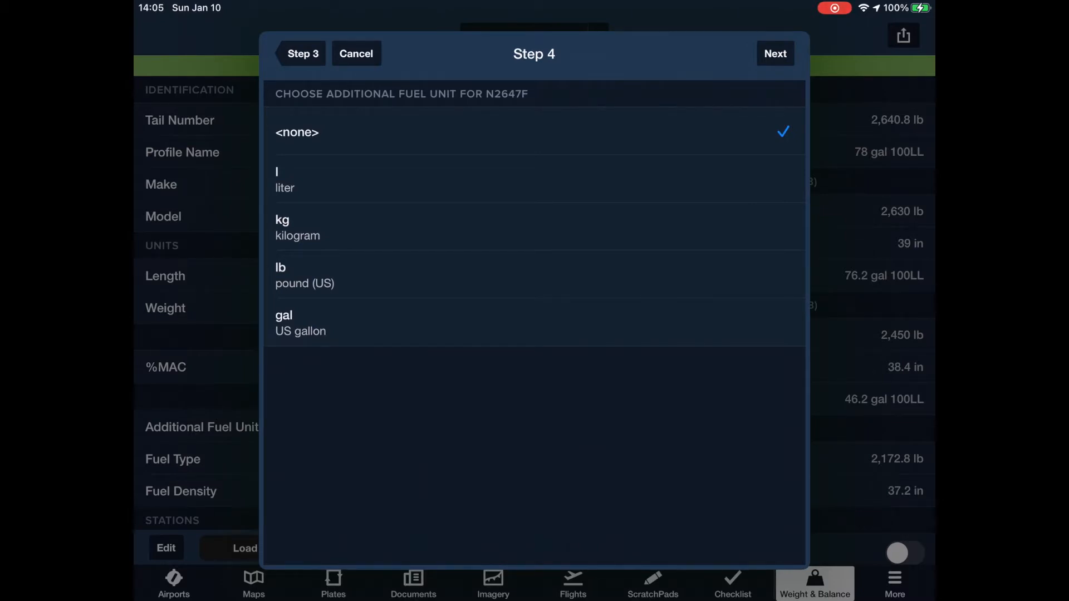
pyautogui.click(300, 323)
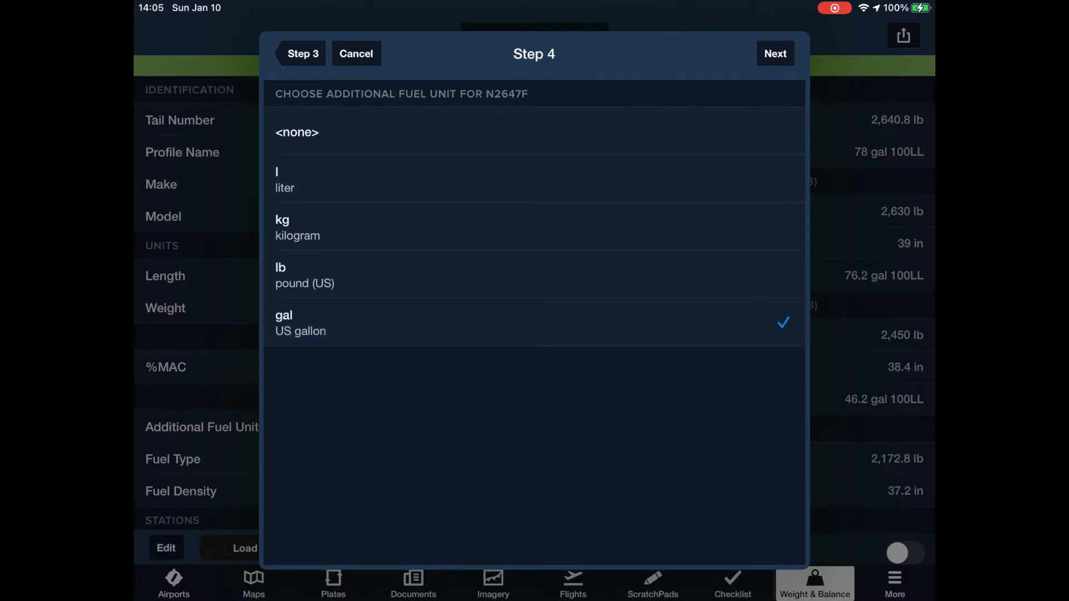
pyautogui.click(775, 54)
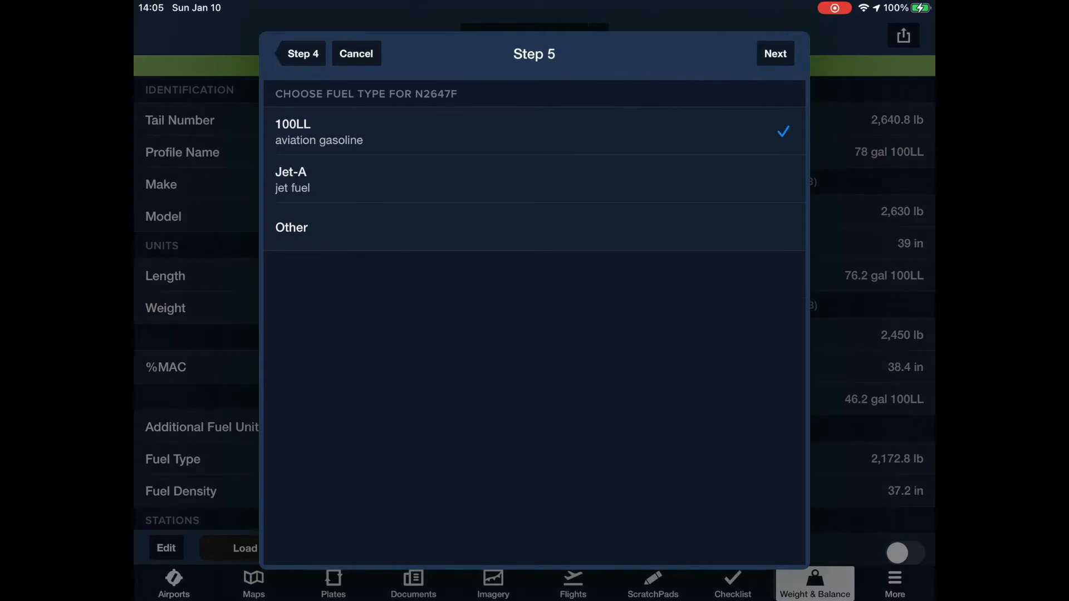
pyautogui.click(775, 53)
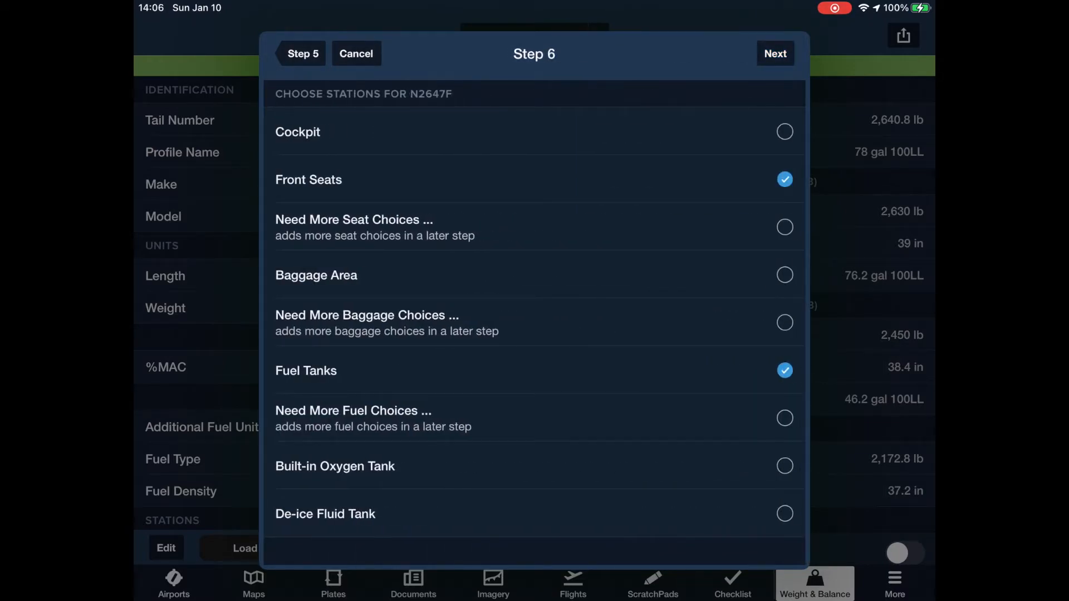
# Step: Add extra seat choices and a baggage area station, keeping back seats
pyautogui.click(785, 228)
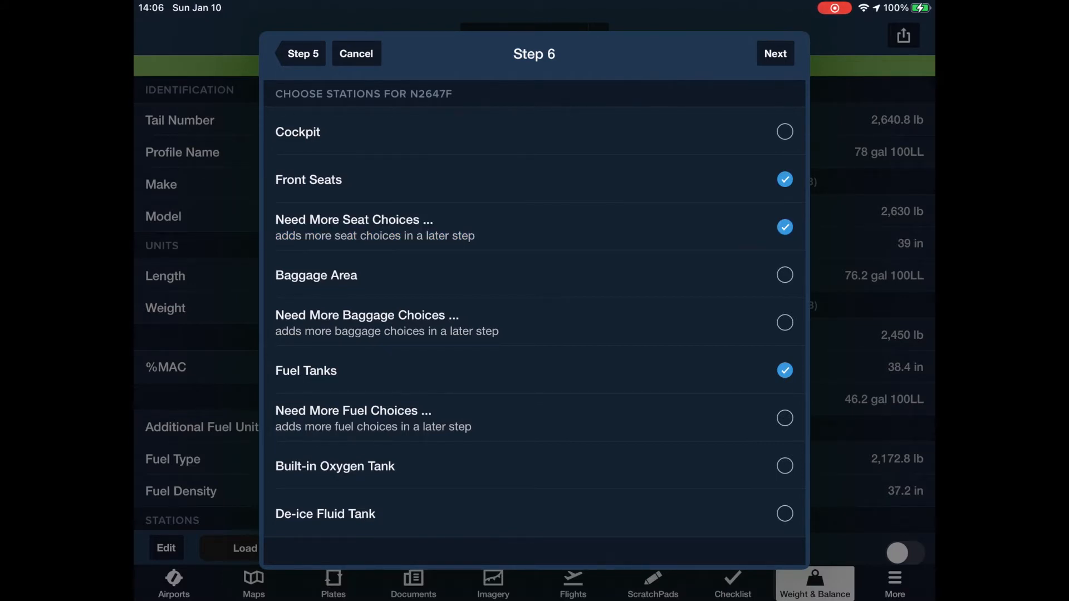
pyautogui.click(785, 275)
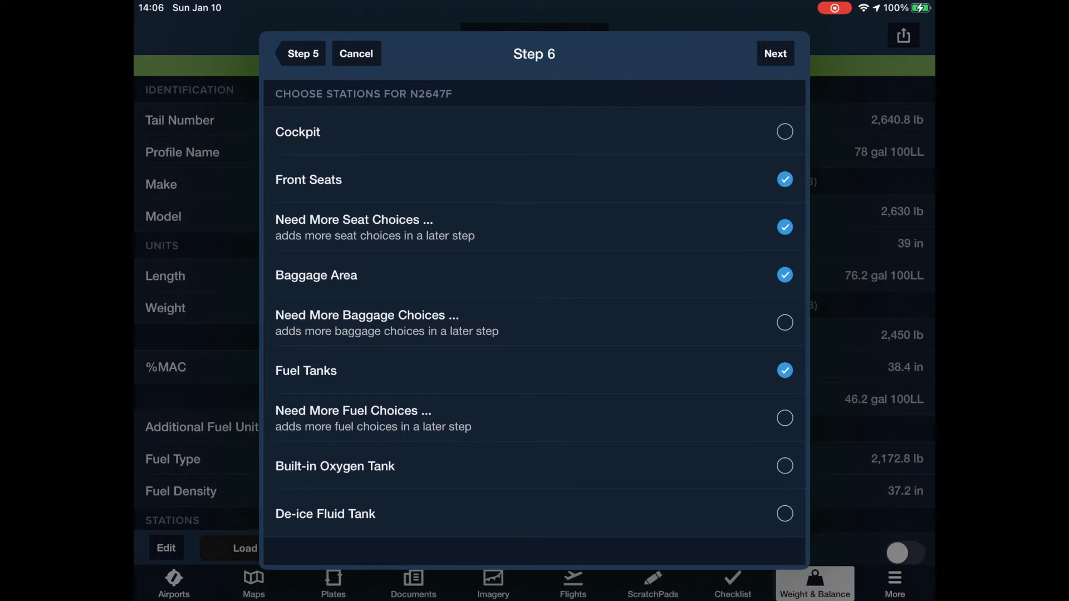
pyautogui.click(774, 53)
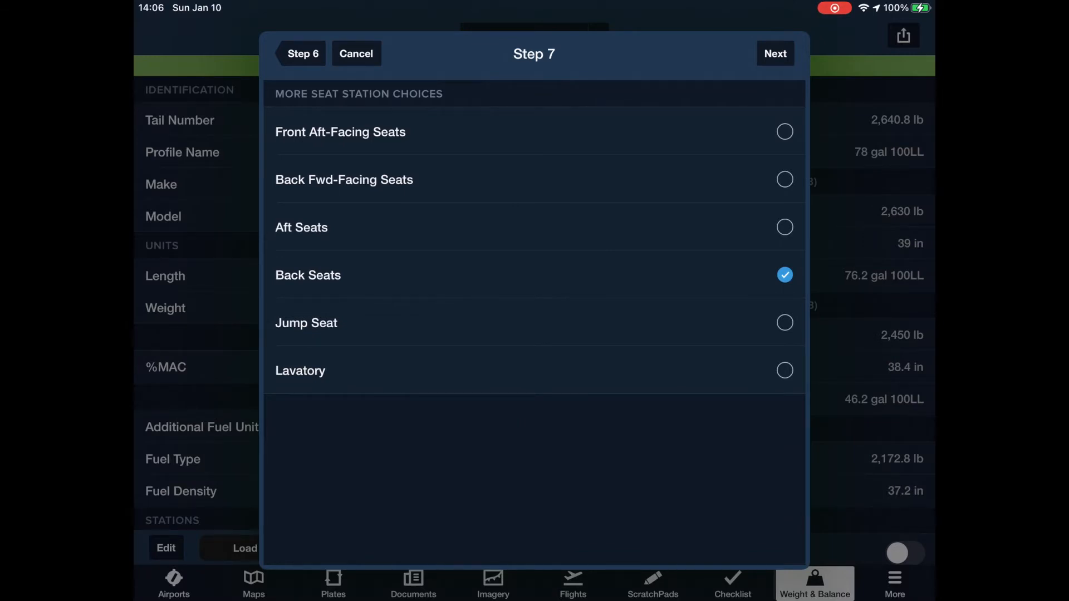
pyautogui.click(775, 54)
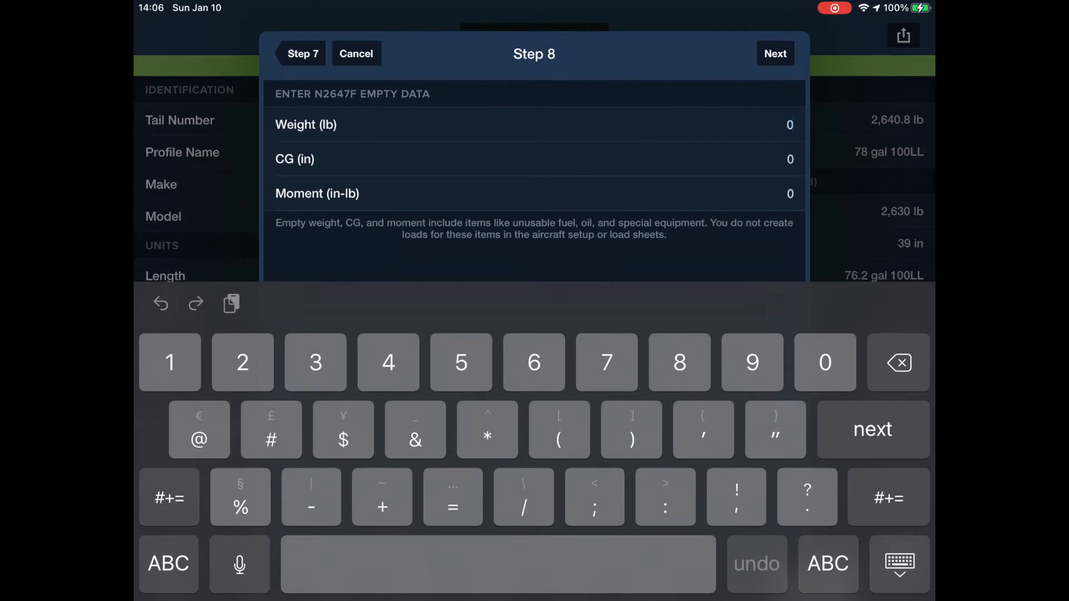
# Step: Enter empty weight 1,710.5 lb at CG 38.5 in and continue to the review
pyautogui.write('171')
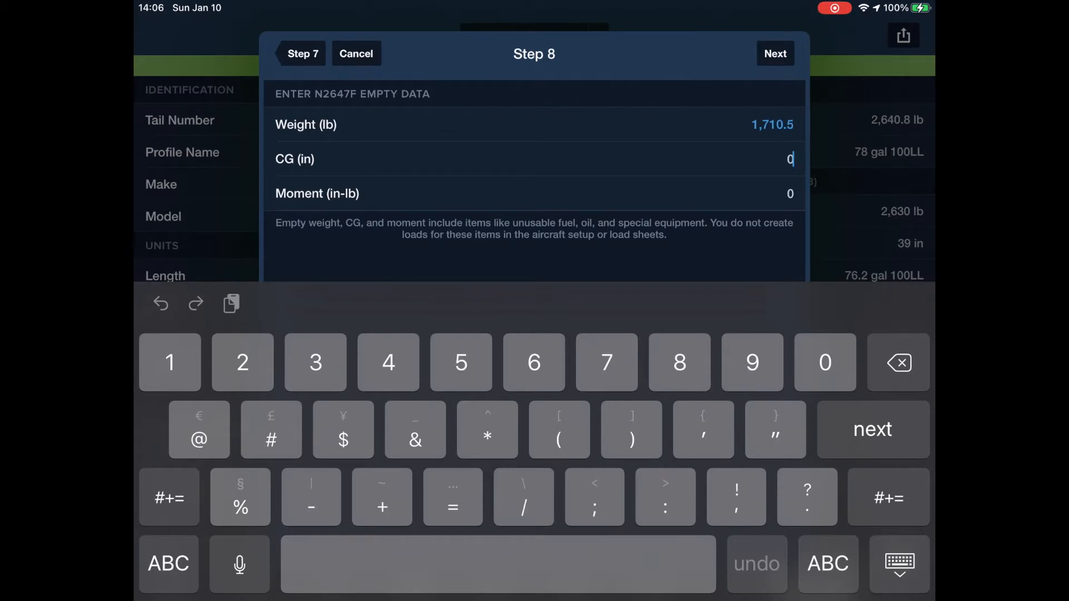
pyautogui.write('3')
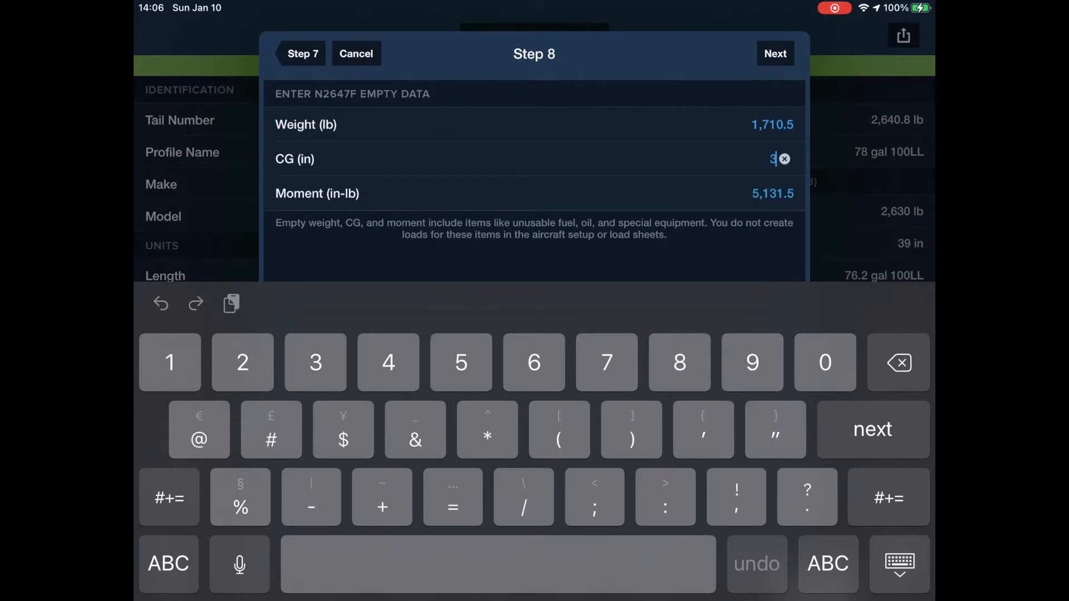
pyautogui.write('8.5')
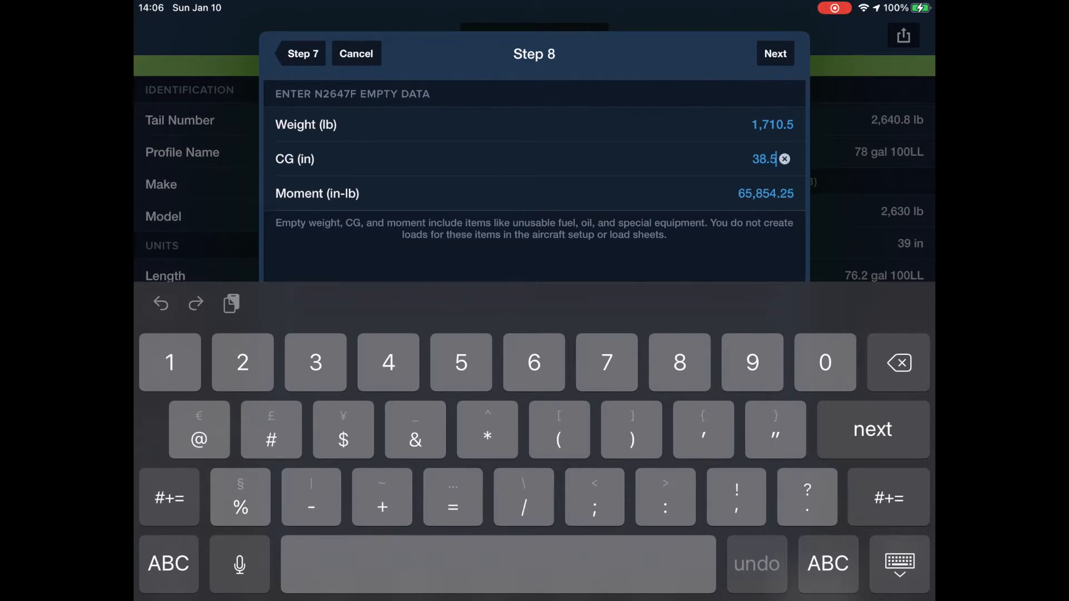
pyautogui.click(775, 54)
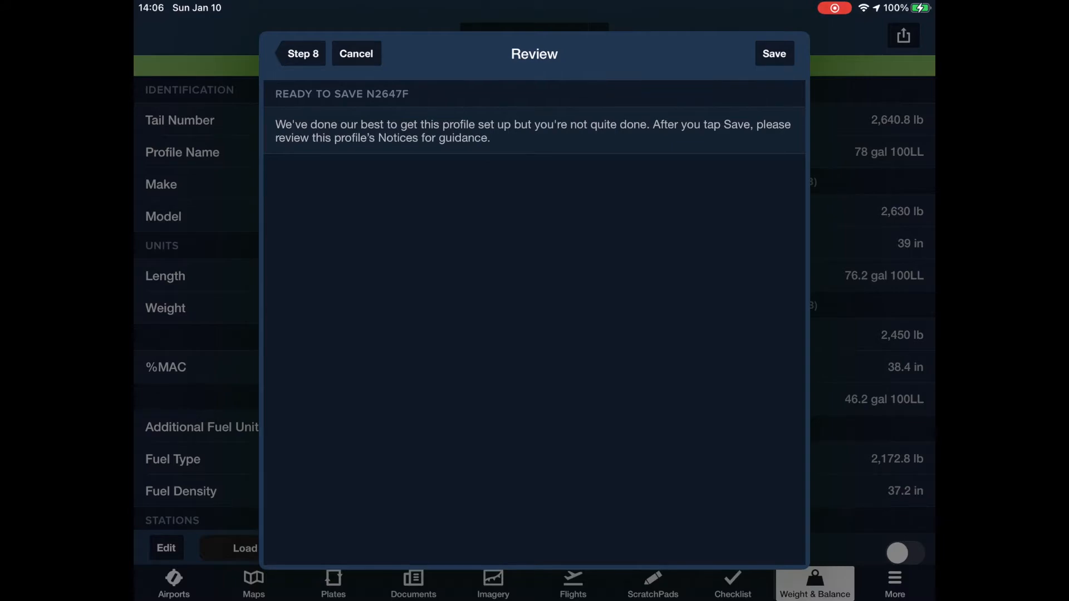
# Step: Save the new N2647F profile from the Review screen
pyautogui.click(774, 54)
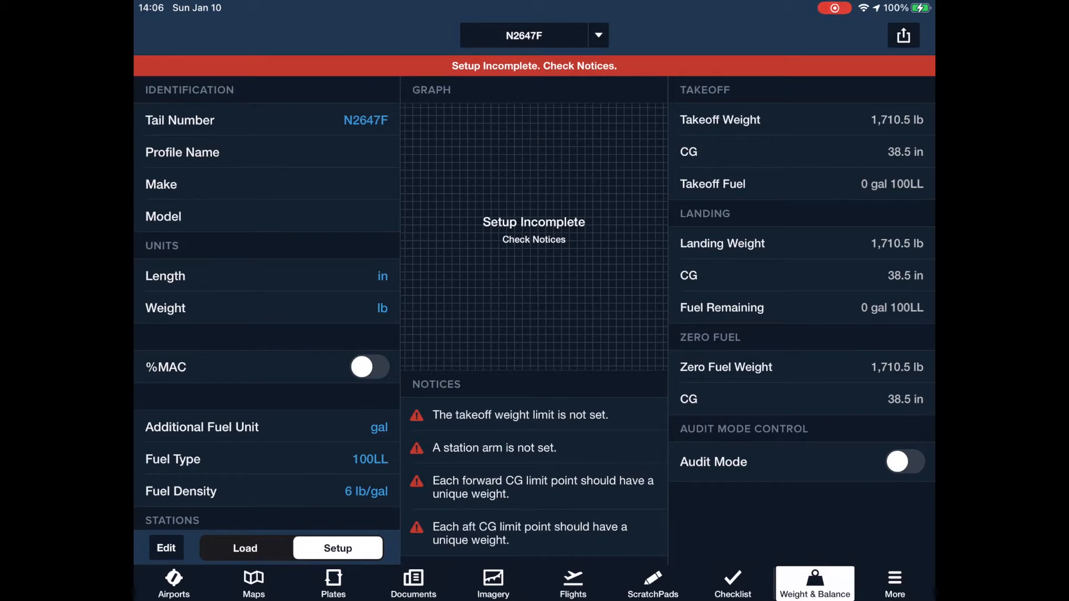
# Step: Edit identification to profile name MyPlane, make Cessna, model 182J
pyautogui.click(166, 548)
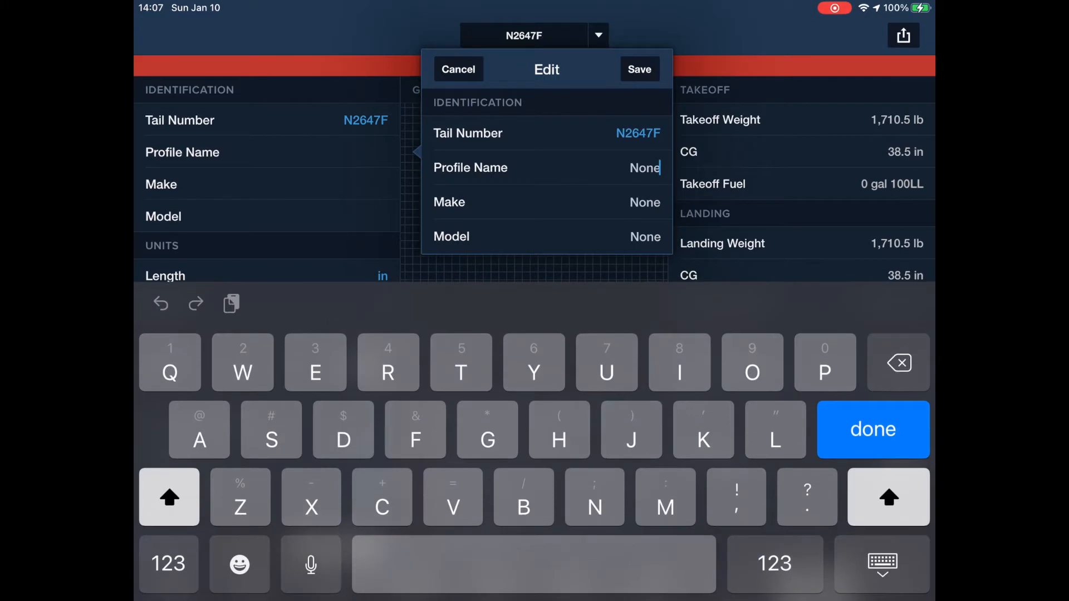
pyautogui.write('My')
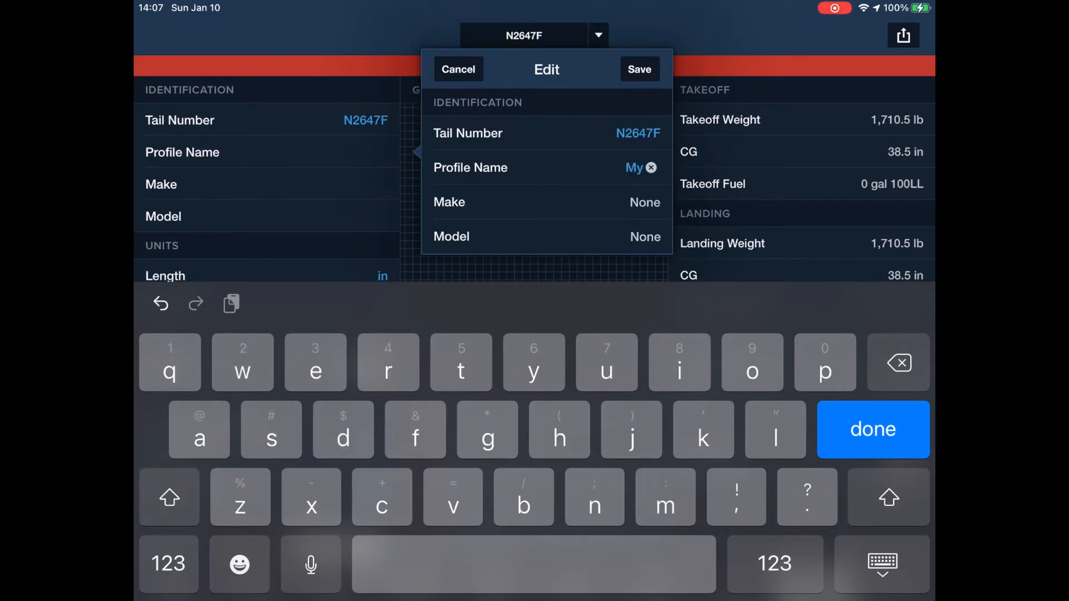
pyautogui.write('Plan')
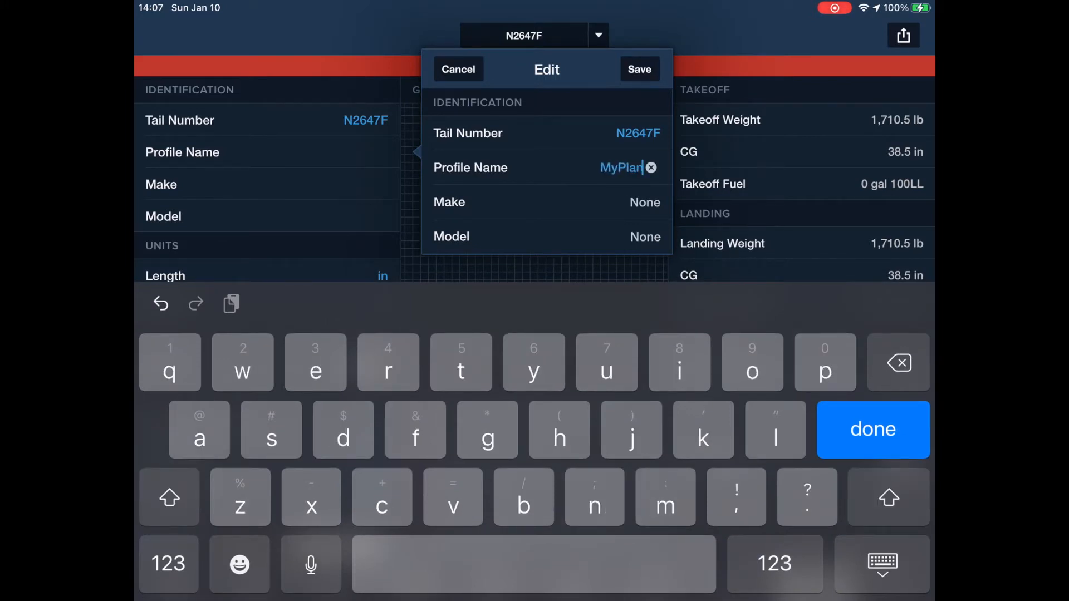
pyautogui.write('e')
pyautogui.click(598, 202)
pyautogui.write('Cessna')
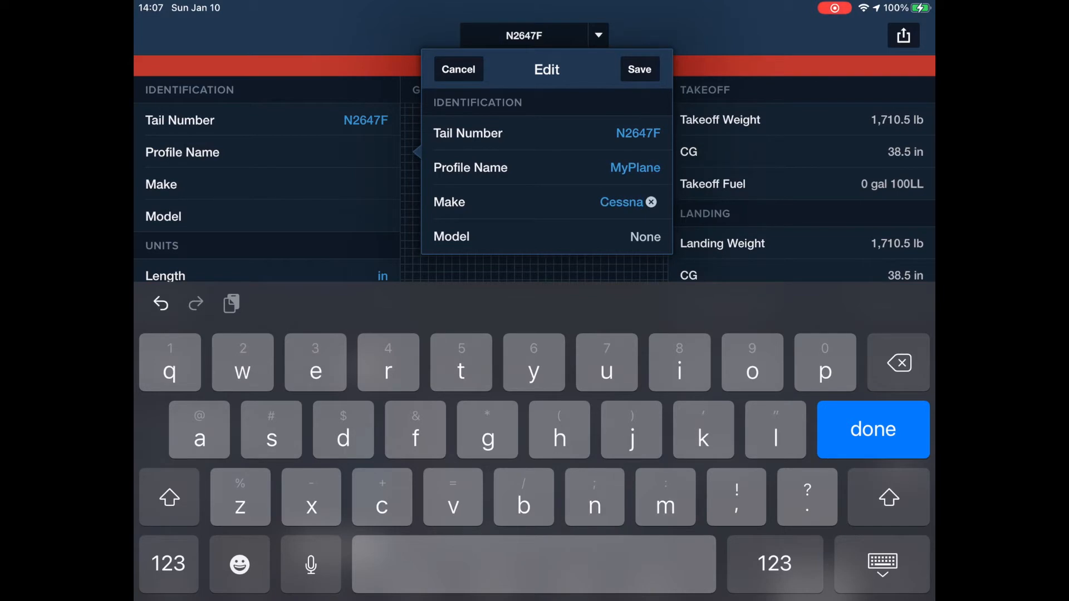
pyautogui.write('182J')
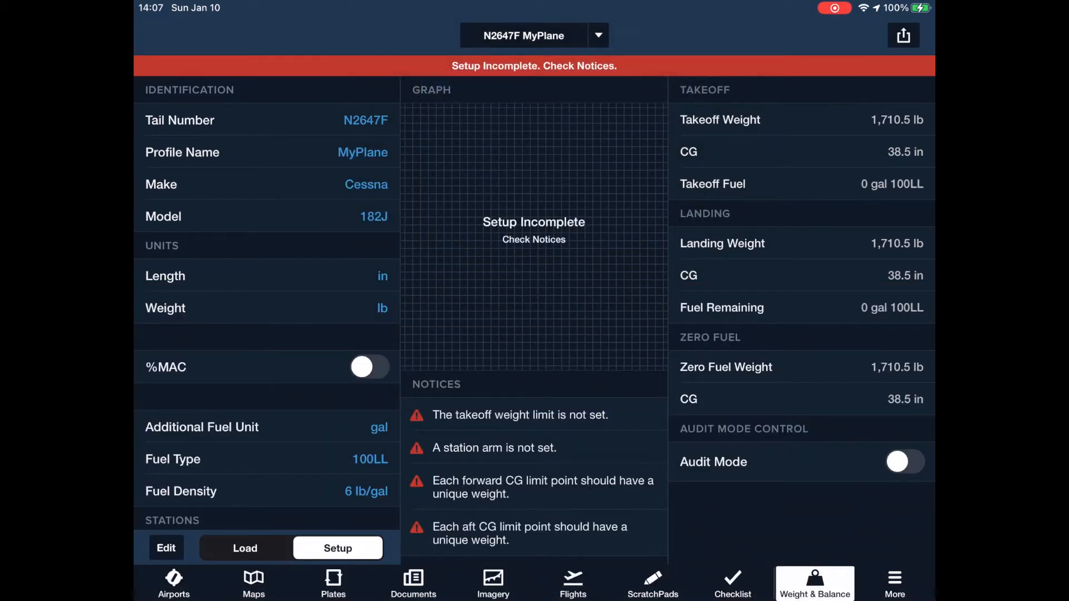
# Step: Set the front seats arm to 36 in and the back seats arm to 71 in
pyautogui.scroll(-3)
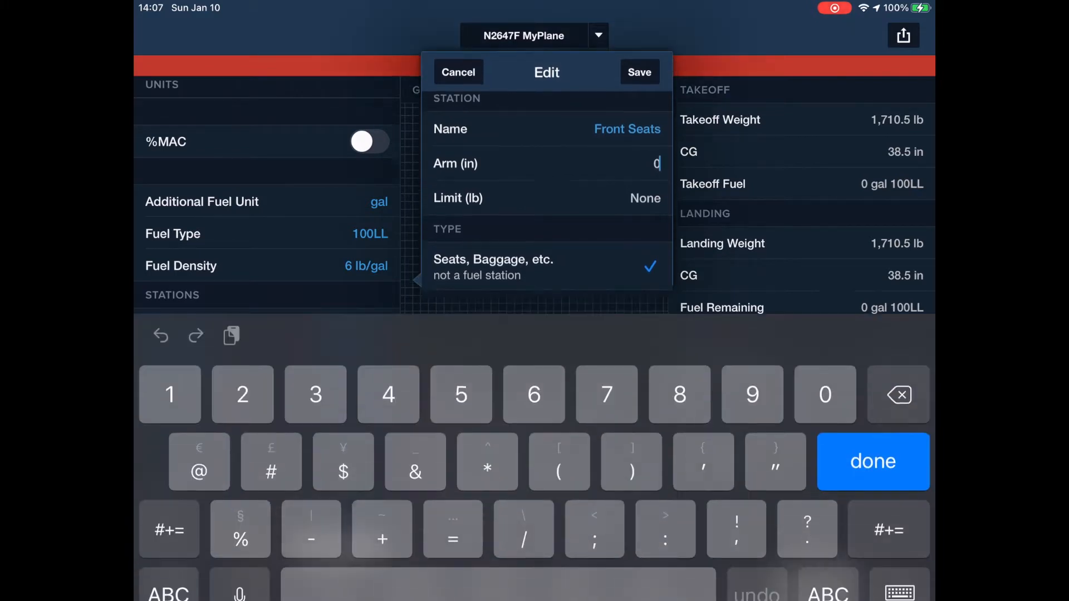
pyautogui.write('3')
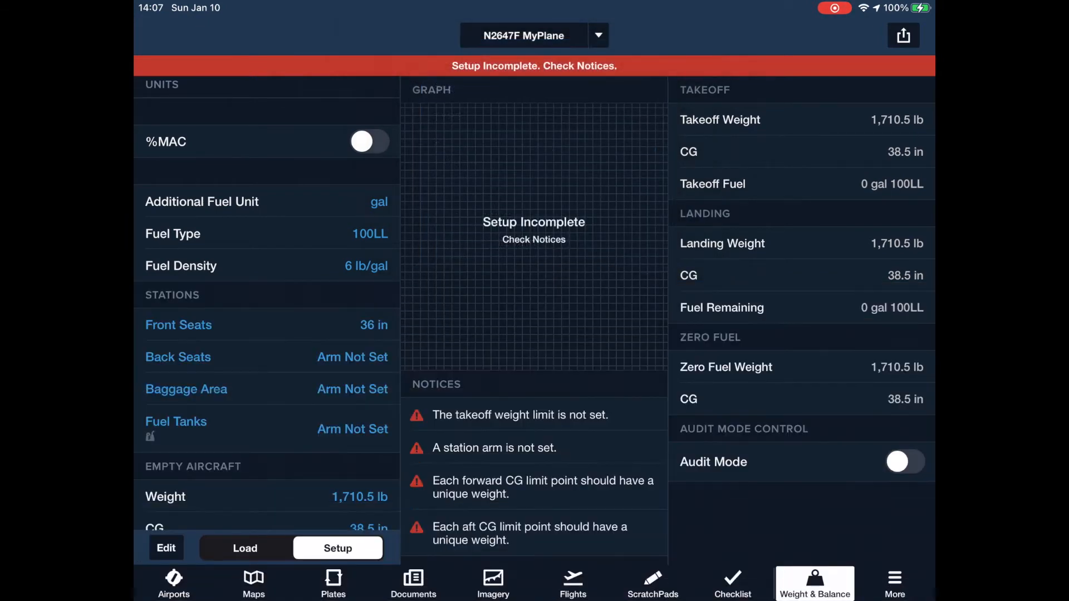
pyautogui.click(178, 358)
pyautogui.write('71')
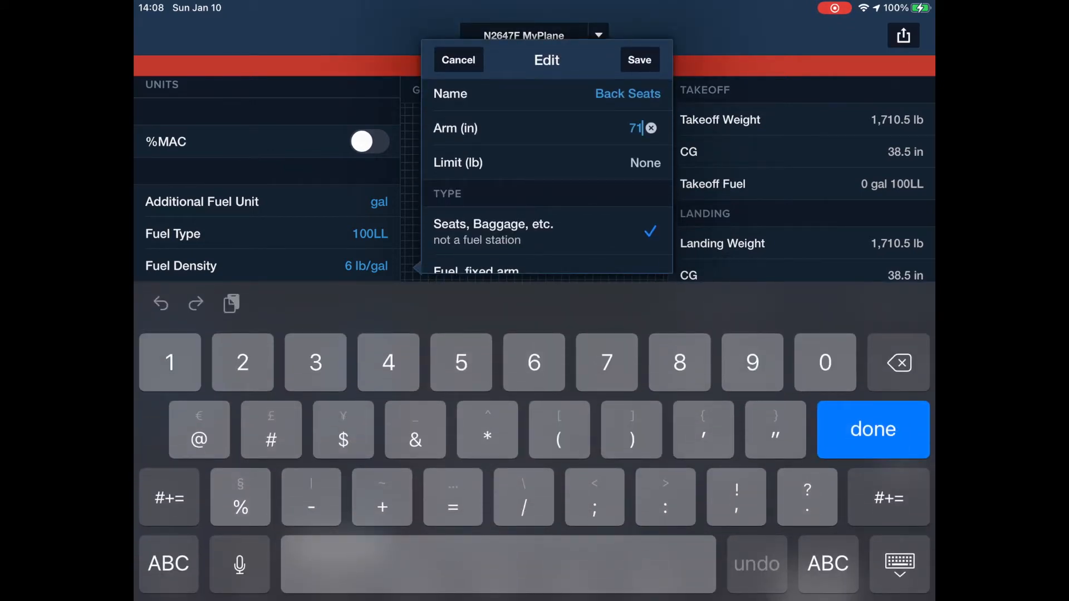
pyautogui.click(637, 59)
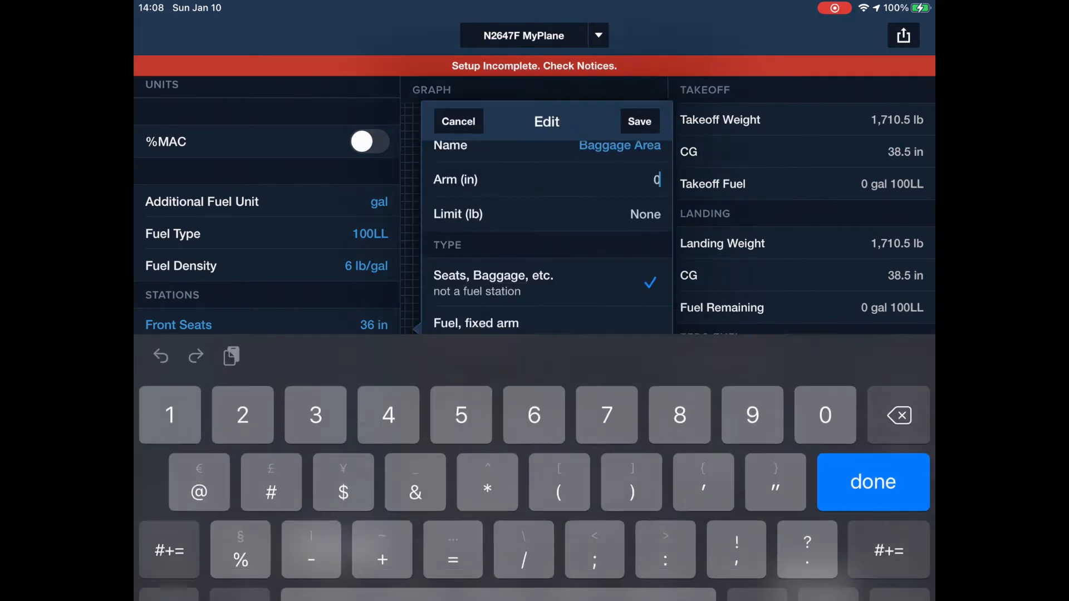
# Step: Set baggage arm 97 in and fuel tanks arm 48 in with a 79.8 gal limit
pyautogui.write('97')
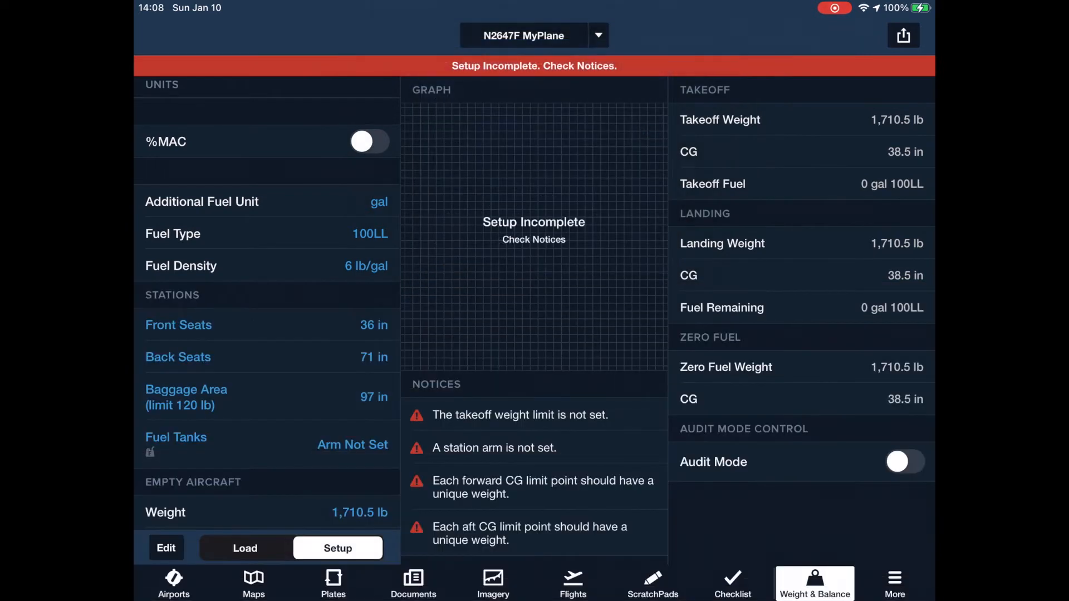
pyautogui.click(176, 437)
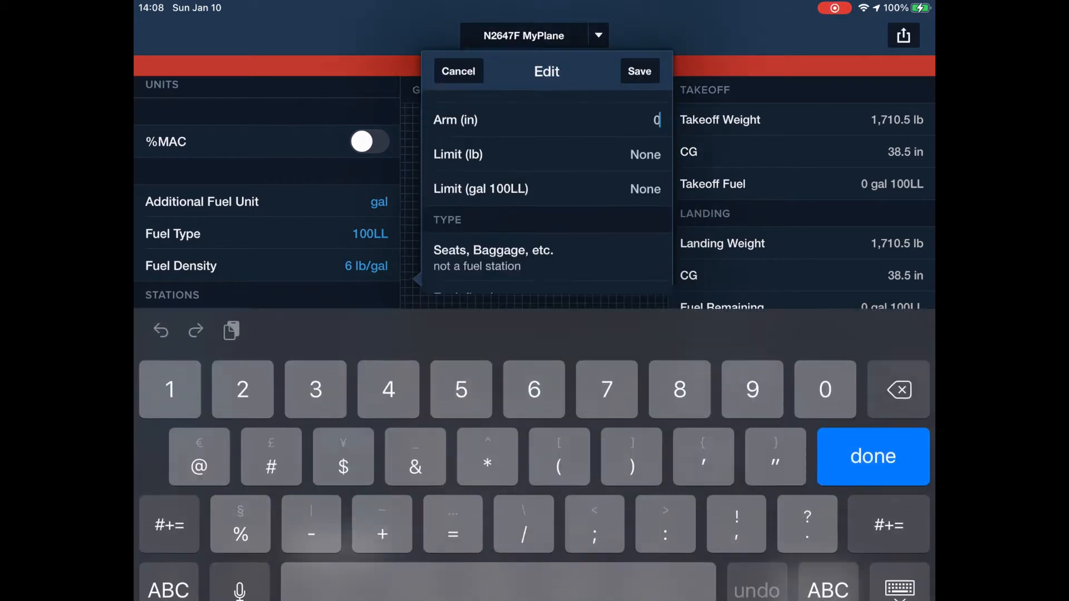
pyautogui.write('48')
pyautogui.click(640, 188)
pyautogui.write('79')
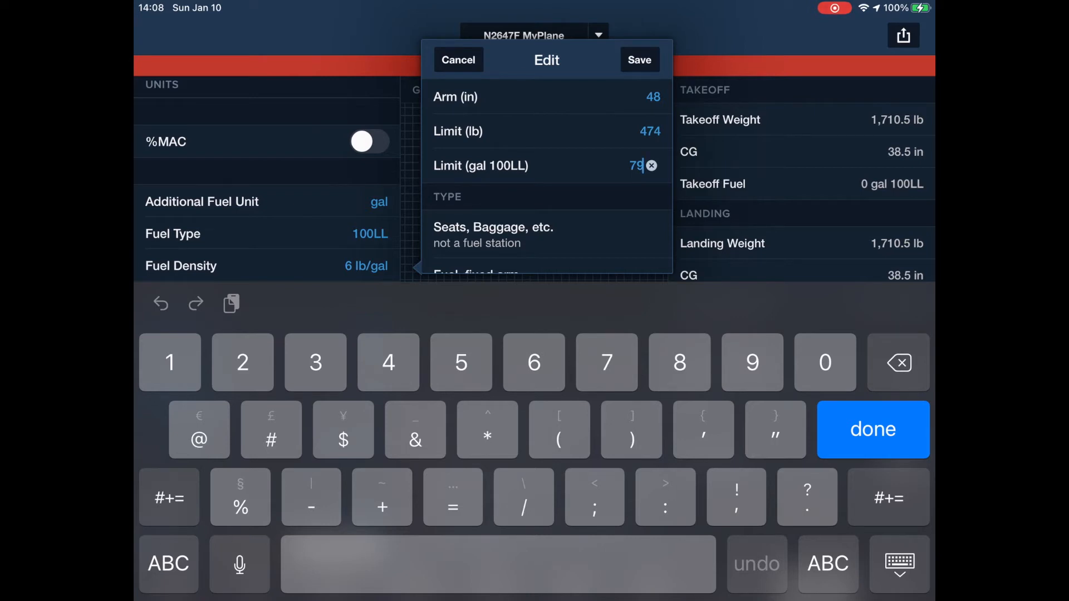
pyautogui.write('.8')
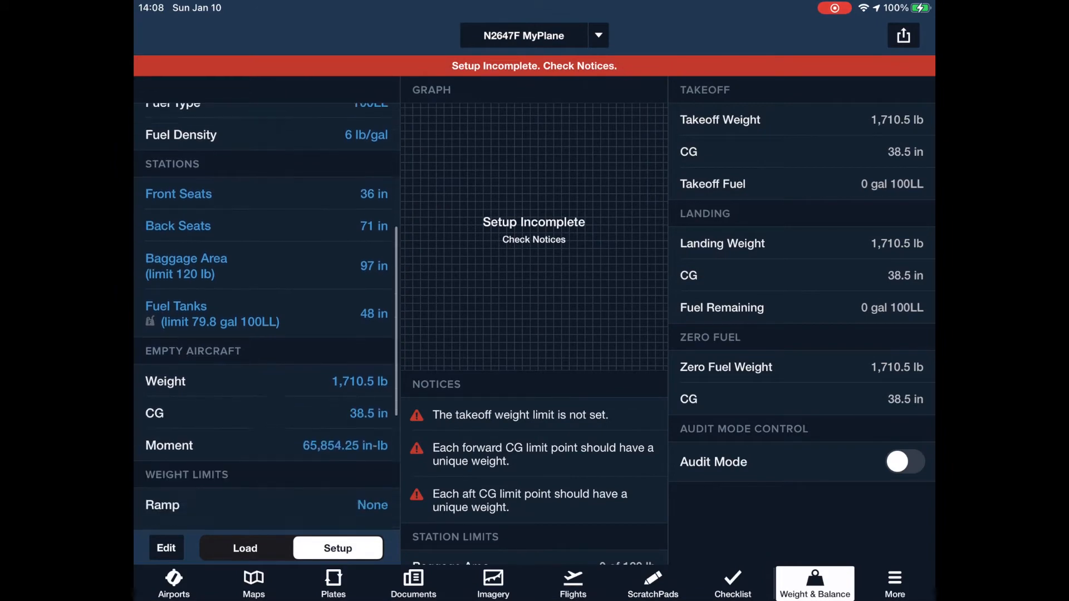
# Step: Set ramp weight limit 2,811 lb and takeoff and landing limits 2,800 lb
pyautogui.scroll(-3)
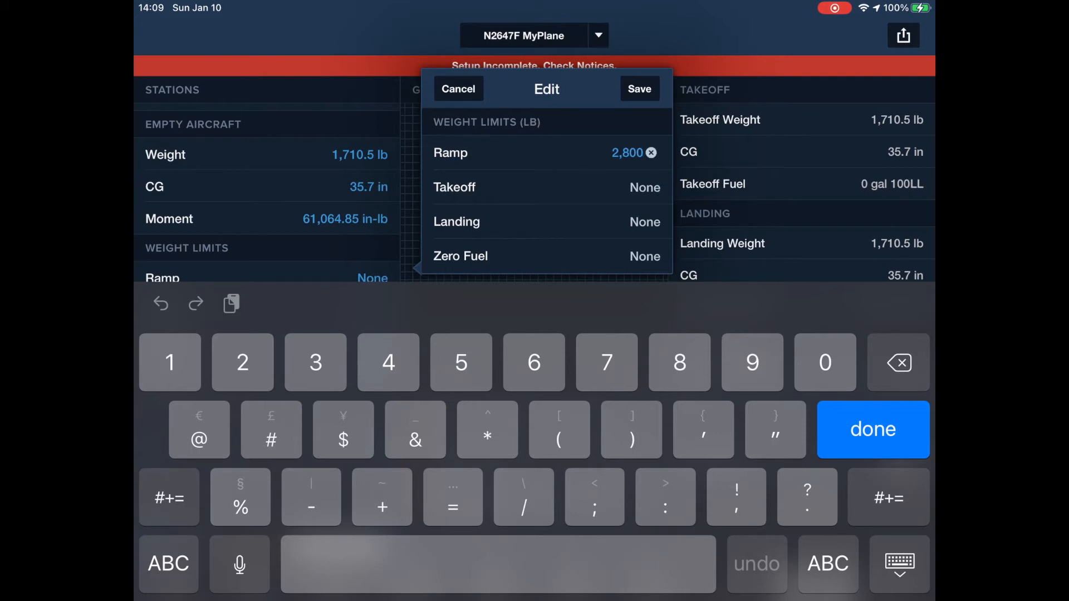
pyautogui.click(897, 362)
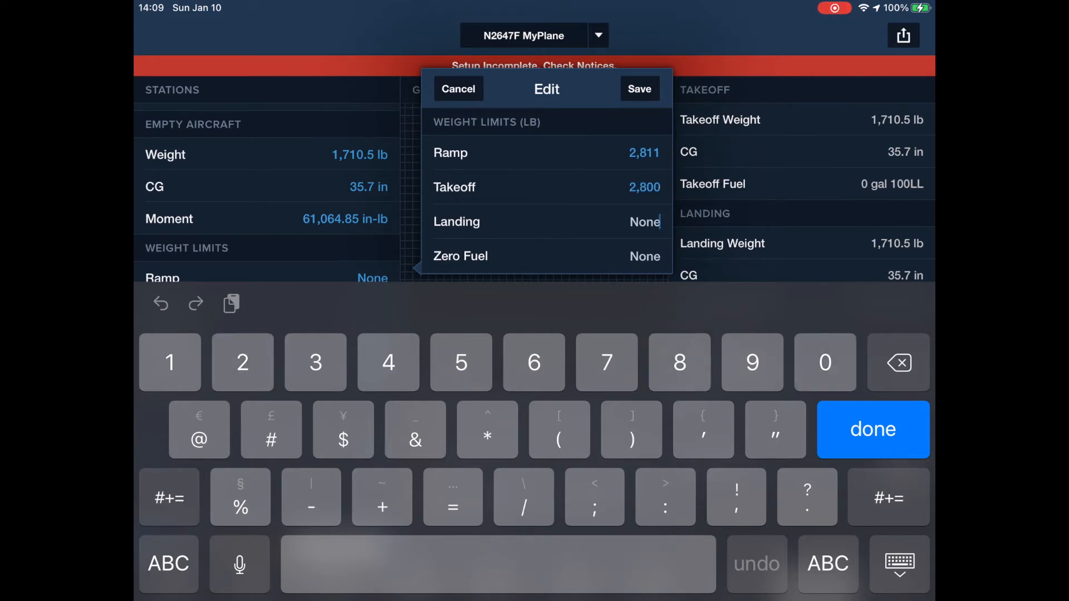
pyautogui.write('2800')
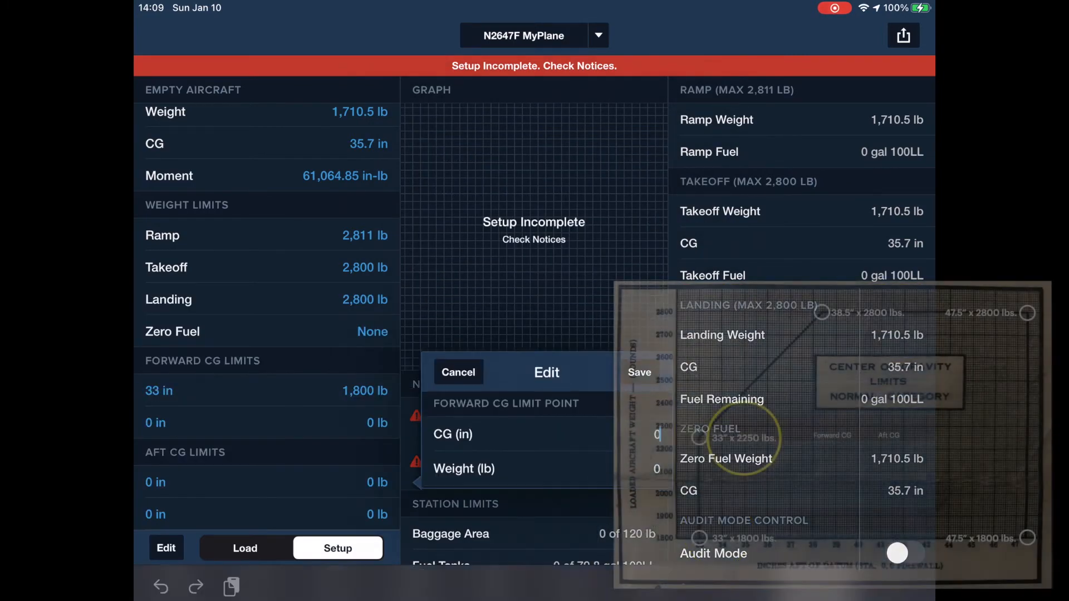
# Step: Save forward CG points at 33 in / 2,250 lb and 38.5 in / 2,800 lb
pyautogui.write('33')
pyautogui.click(544, 469)
pyautogui.write('225')
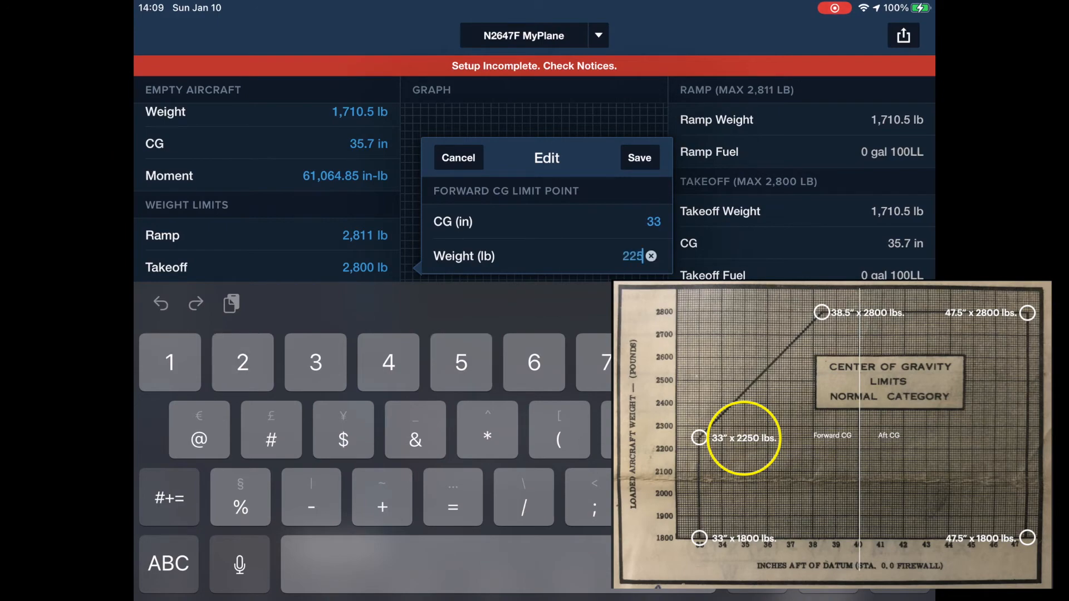
pyautogui.click(638, 157)
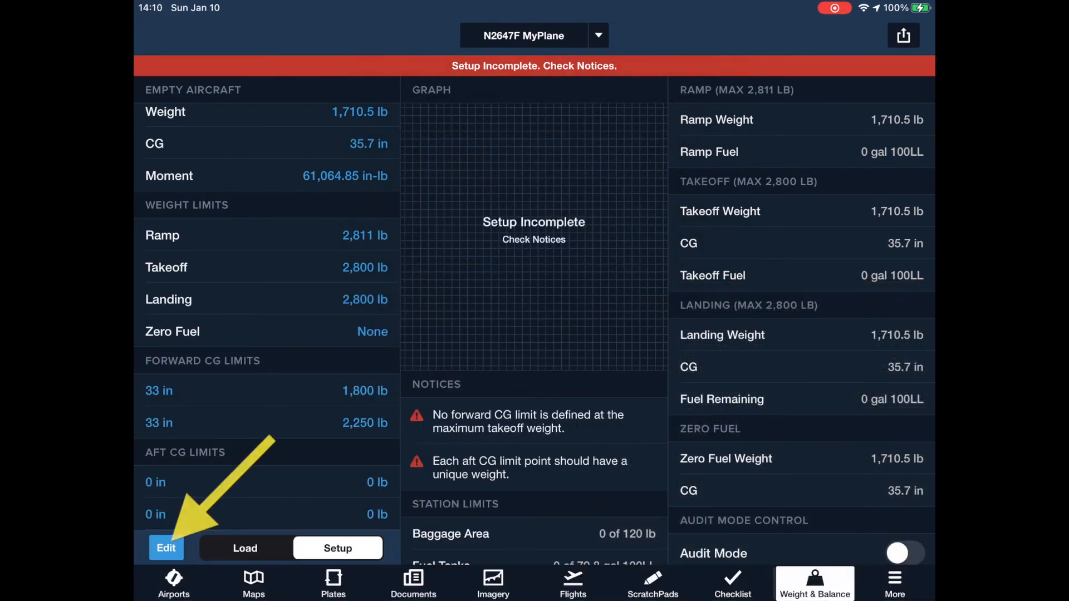
pyautogui.click(166, 548)
pyautogui.write('2')
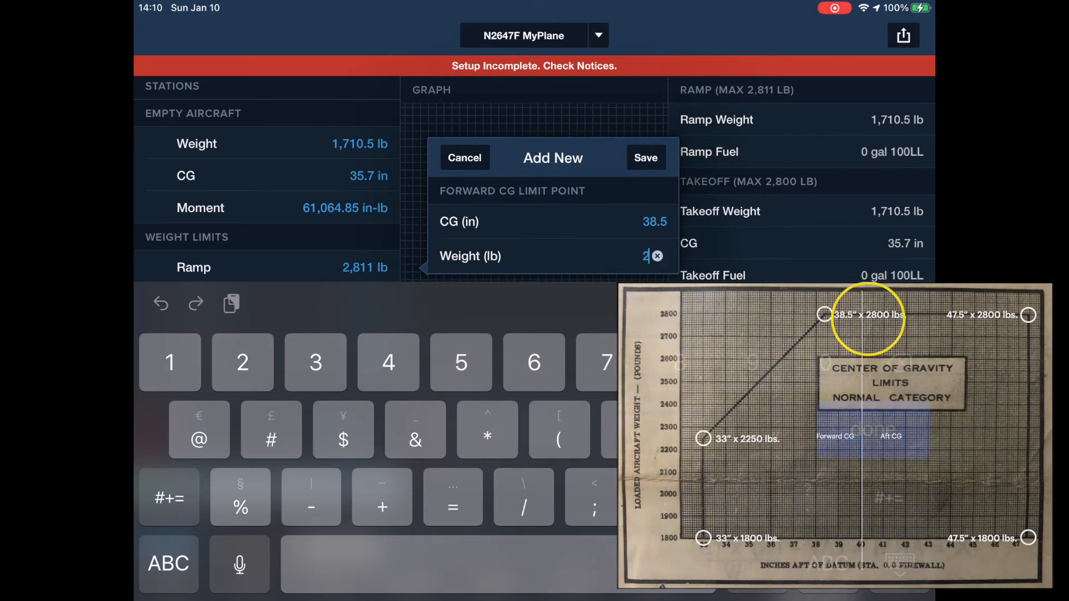
pyautogui.click(644, 157)
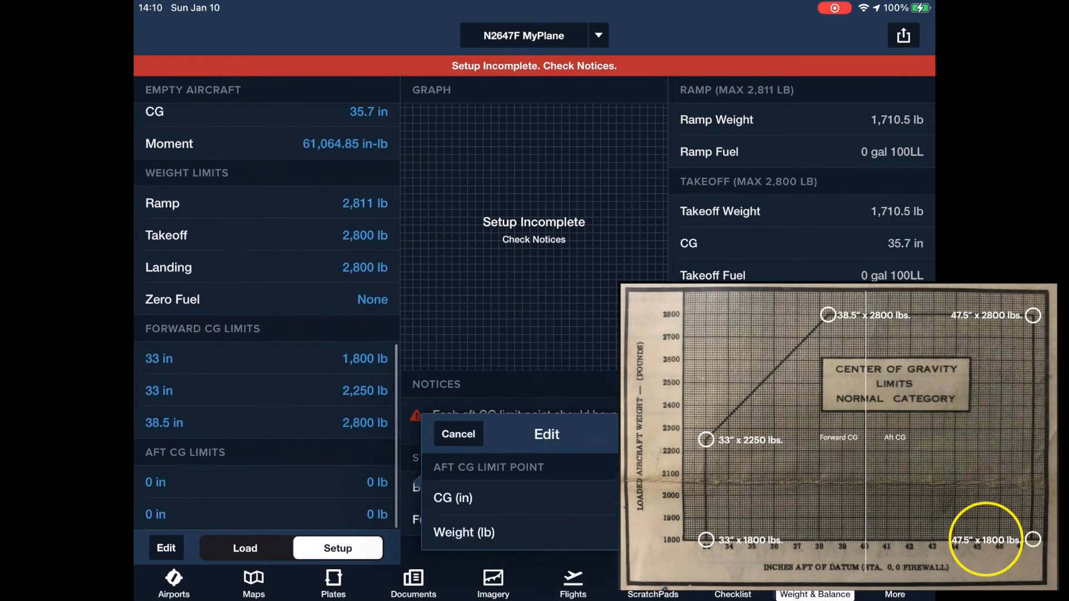
# Step: Enter the aft CG limit points at 47.5 in for 1,800 lb and 2,800 lb
pyautogui.write('47.5')
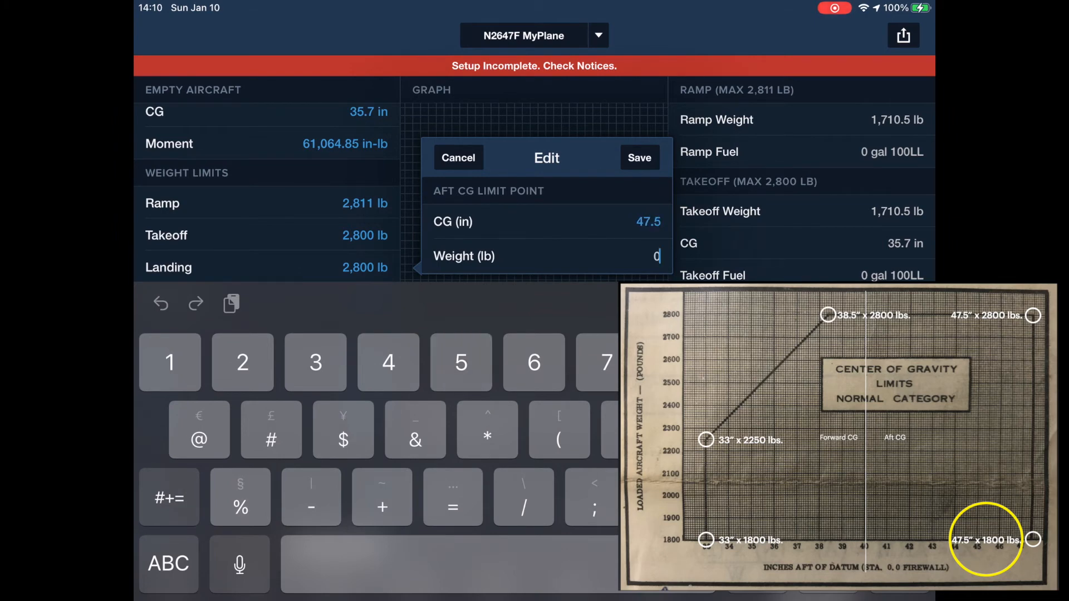
pyautogui.write('1')
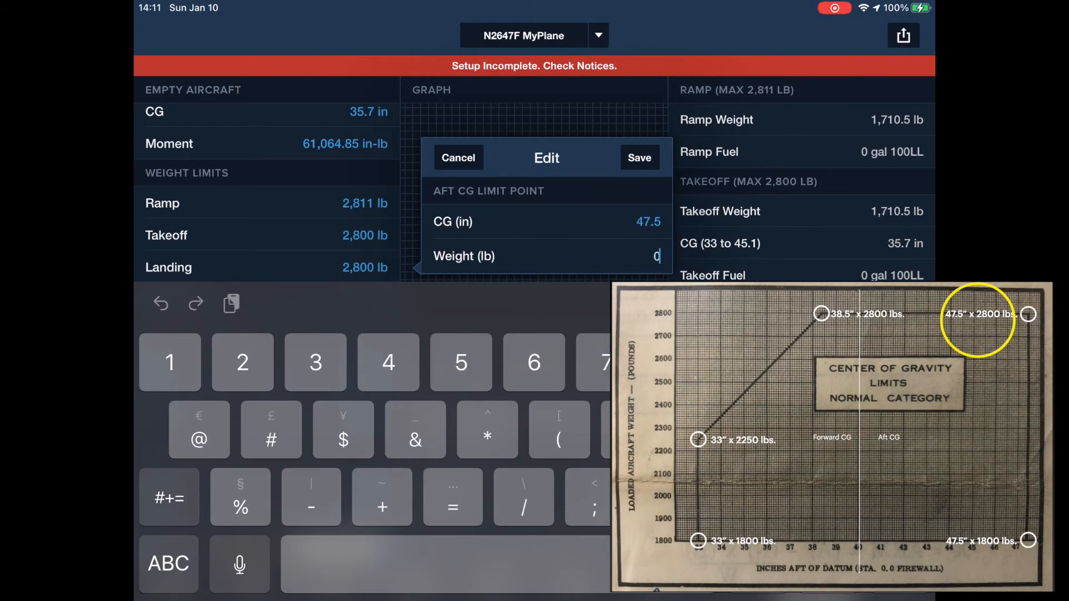
pyautogui.write('2800')
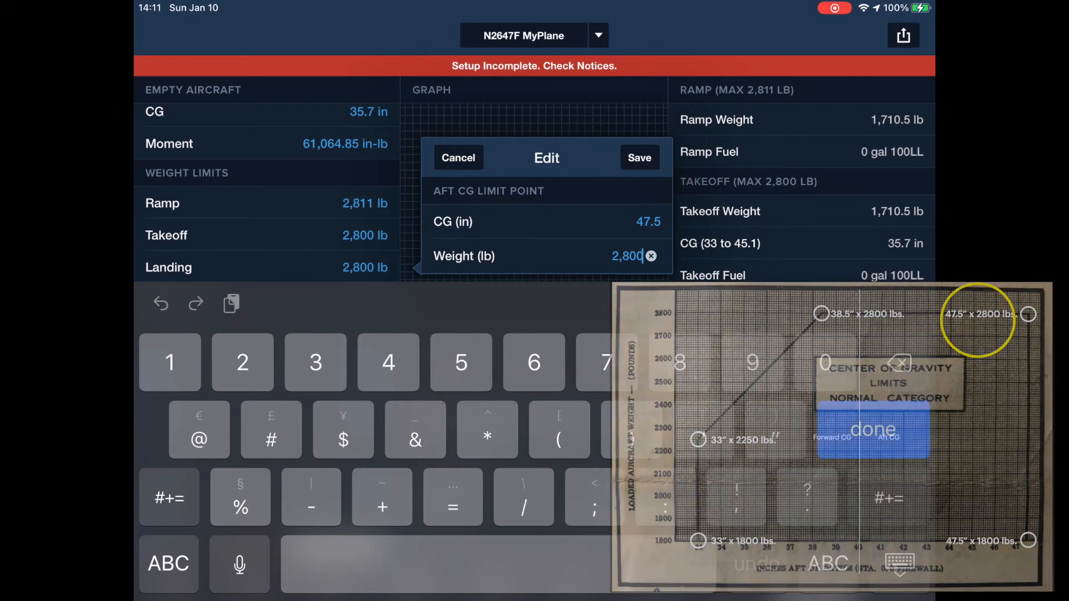
# Step: Save the aft CG point, then load a 201 lb pilot and 25 lb of baggage
pyautogui.click(638, 157)
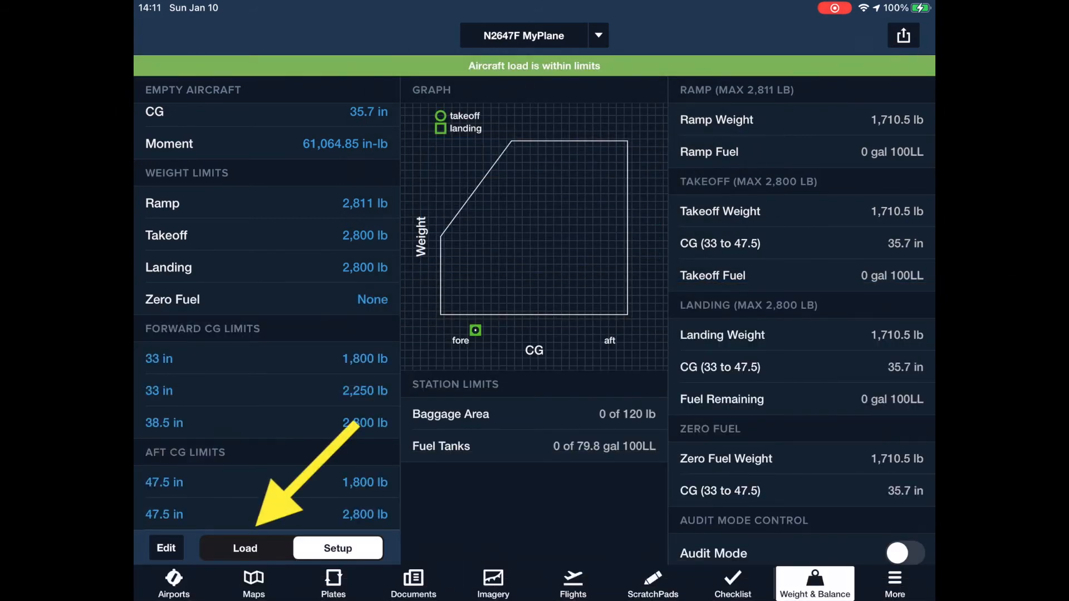
pyautogui.click(245, 548)
pyautogui.write('2')
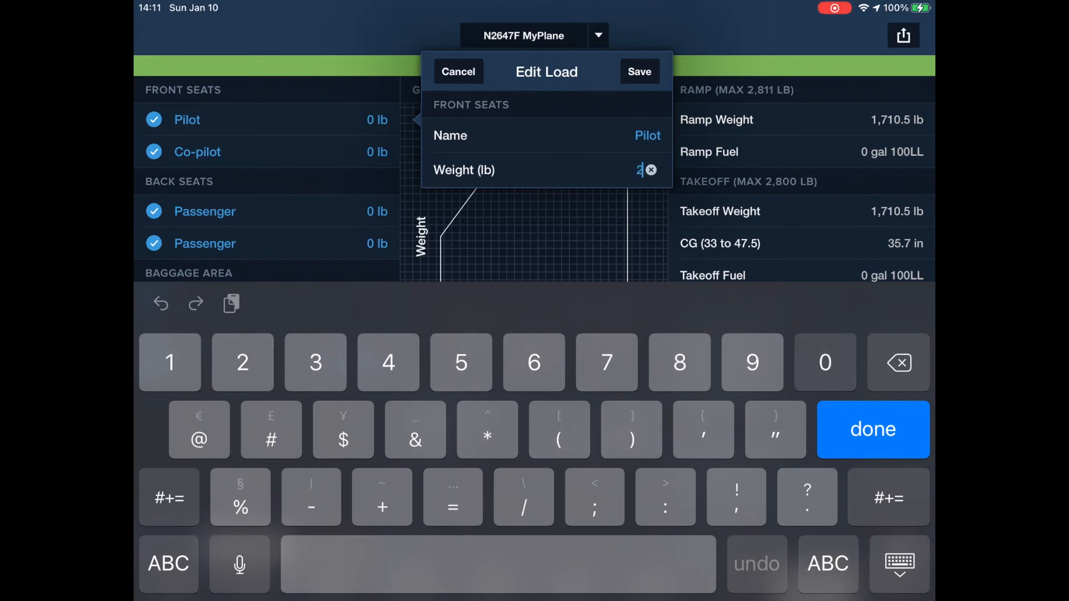
pyautogui.click(638, 71)
pyautogui.write('25')
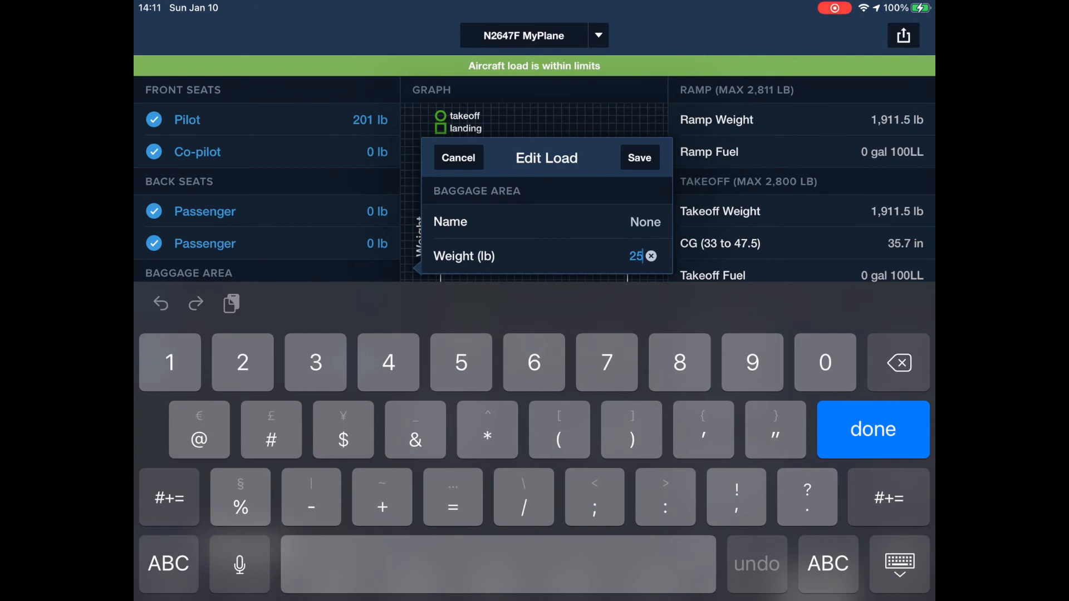
pyautogui.click(638, 157)
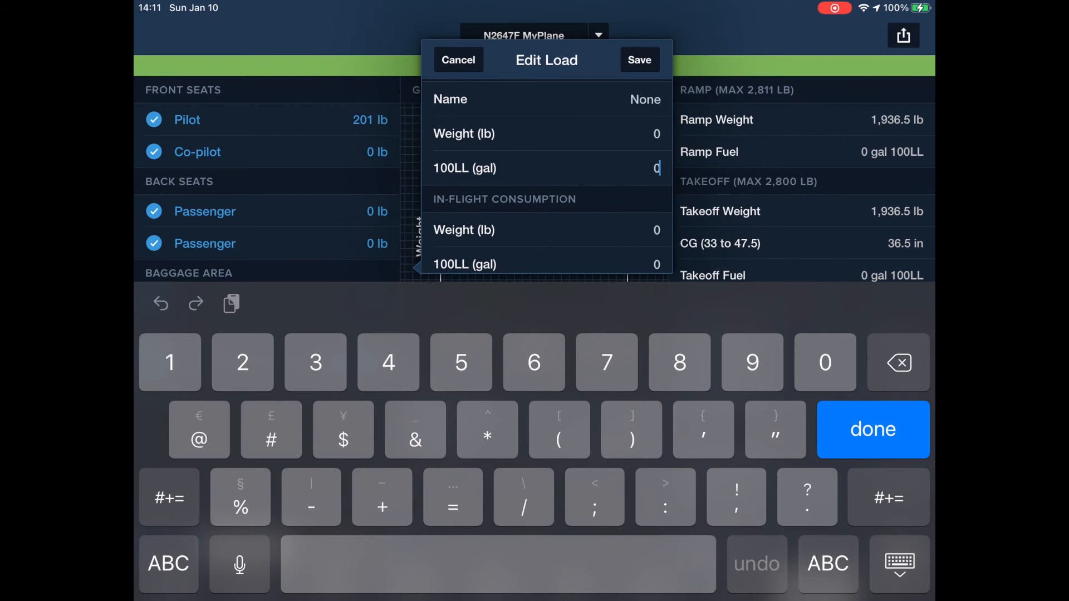
# Step: Load 78 gal of fuel with 40 gal in-flight and 1.8 gal ground burn, saved within limits
pyautogui.write('78')
pyautogui.click(547, 264)
pyautogui.write('4')
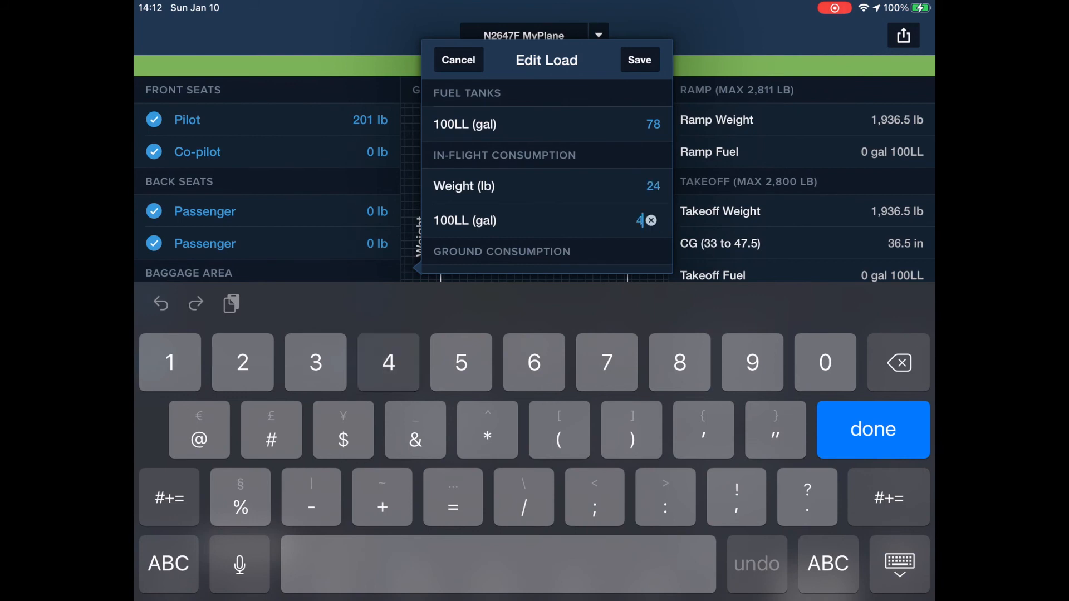
pyautogui.write('0')
pyautogui.write('1.8')
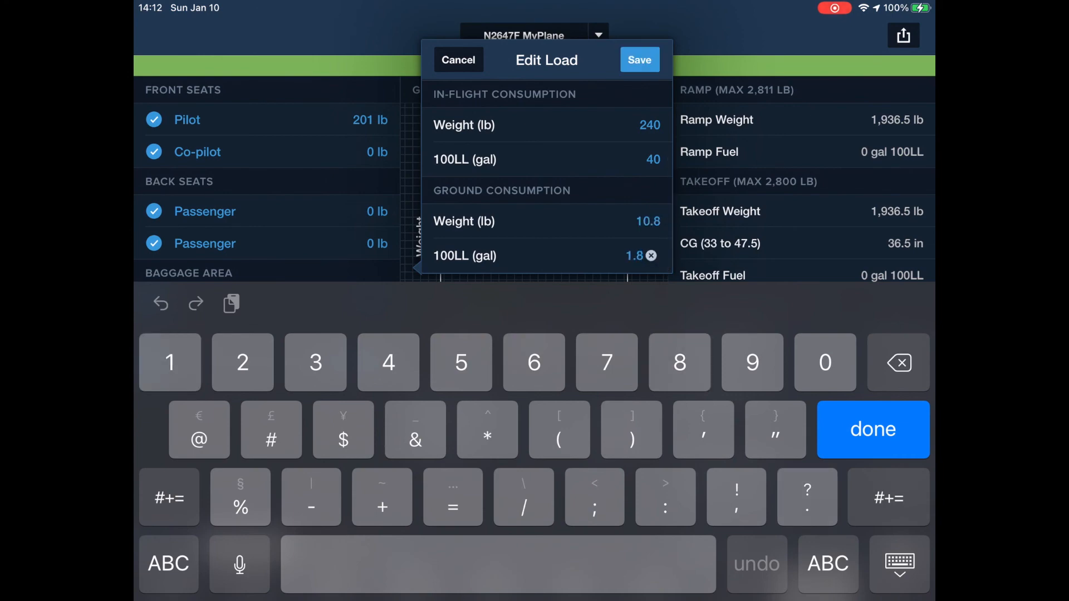
pyautogui.click(639, 59)
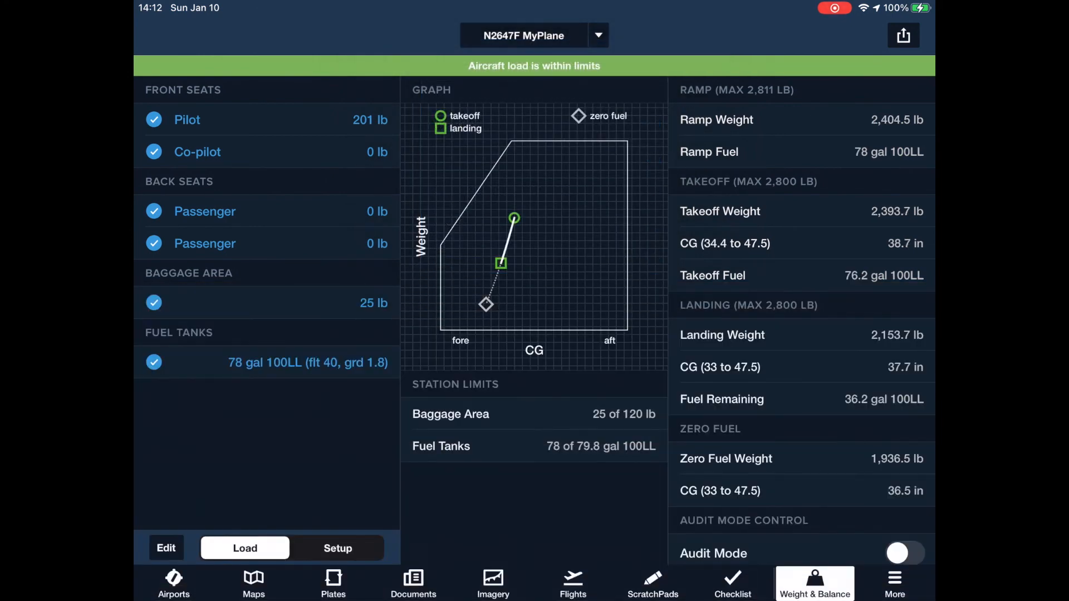